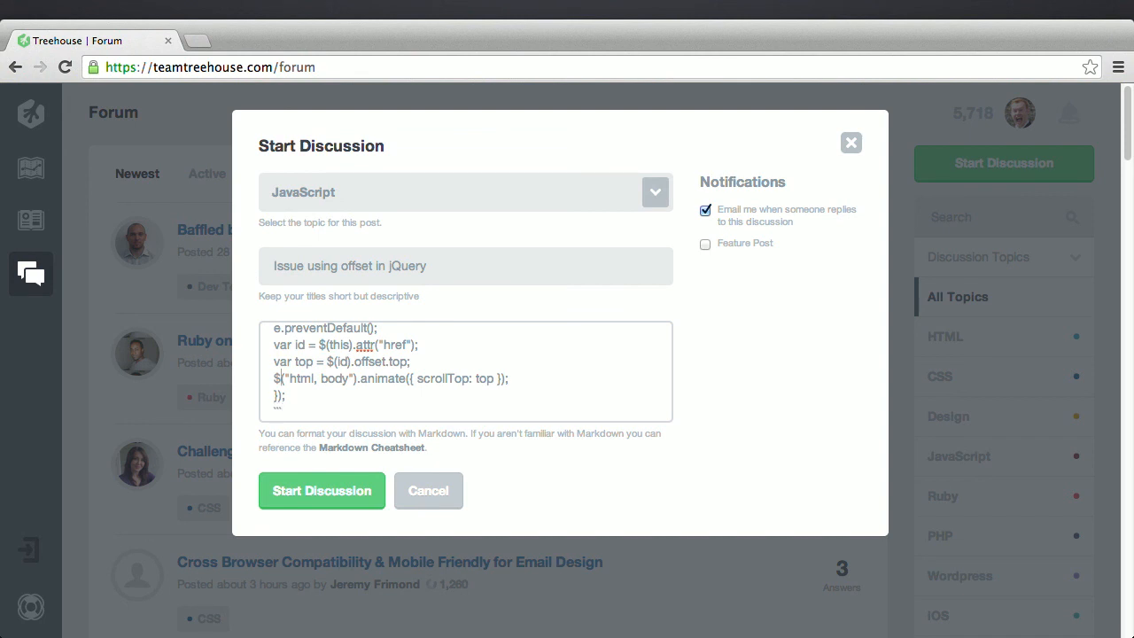
- Add 'javascript' after the opening triple backticks so the code block gets JavaScript highlighting
scroll(up, 3)
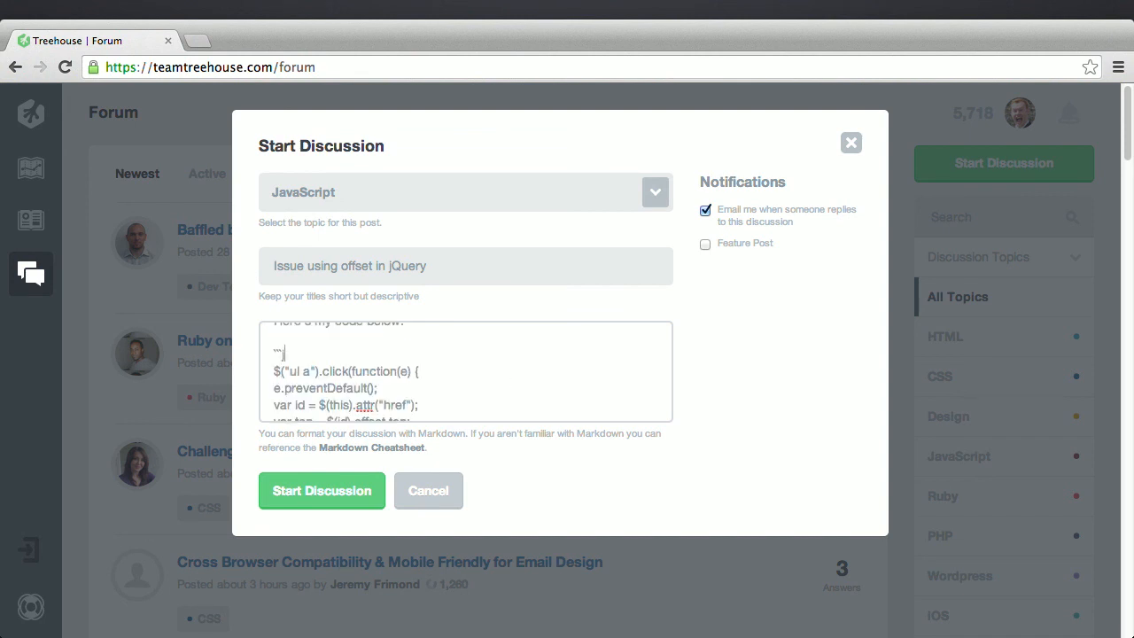
text(javascr)
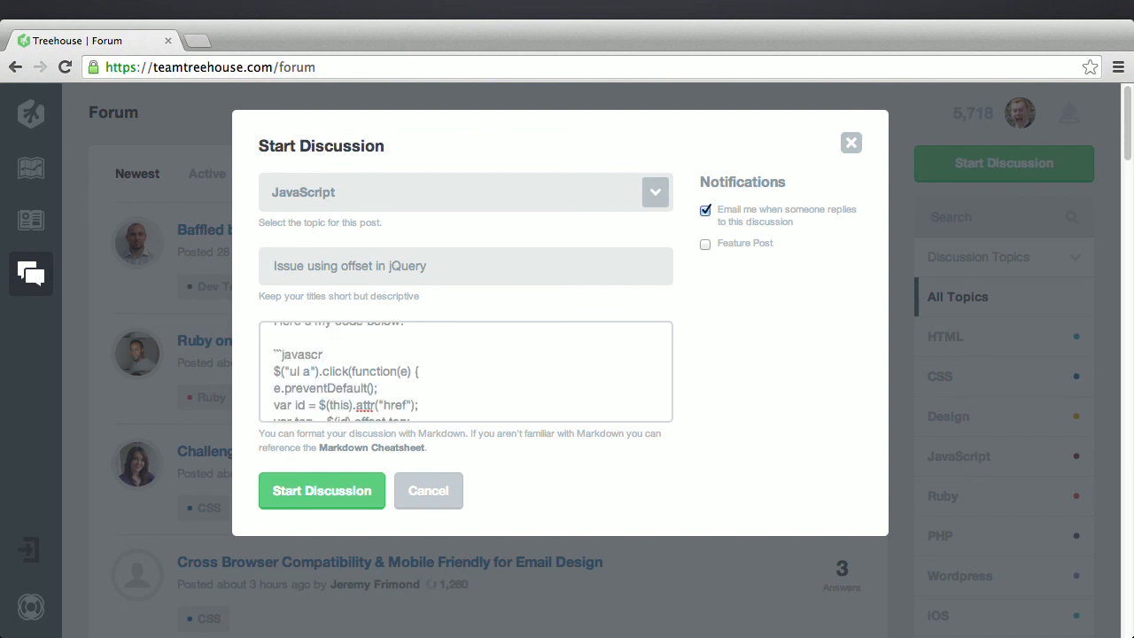
text(ipt)
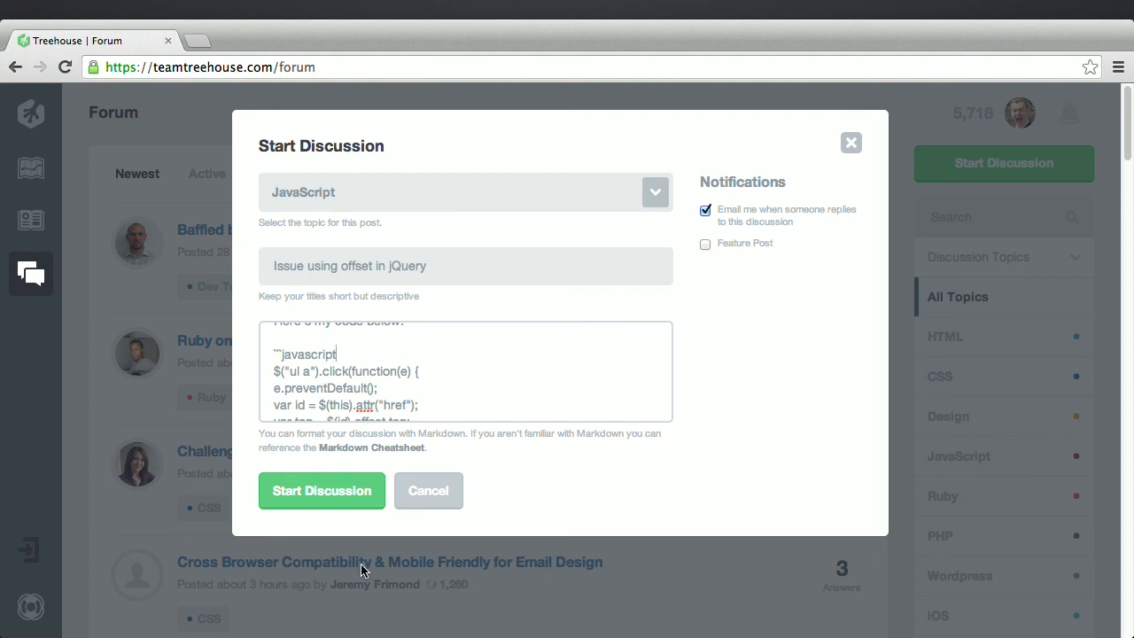
click(322, 490)
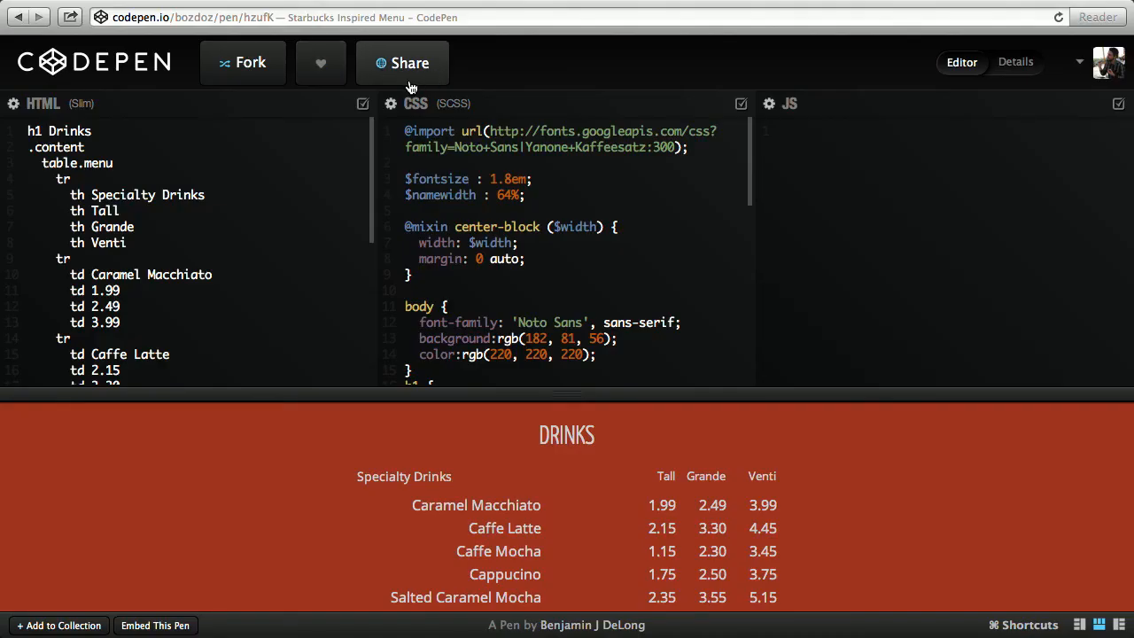
- Show the Share panel for the Starbucks Inspired Menu pen and select its Full Page URL
click(400, 64)
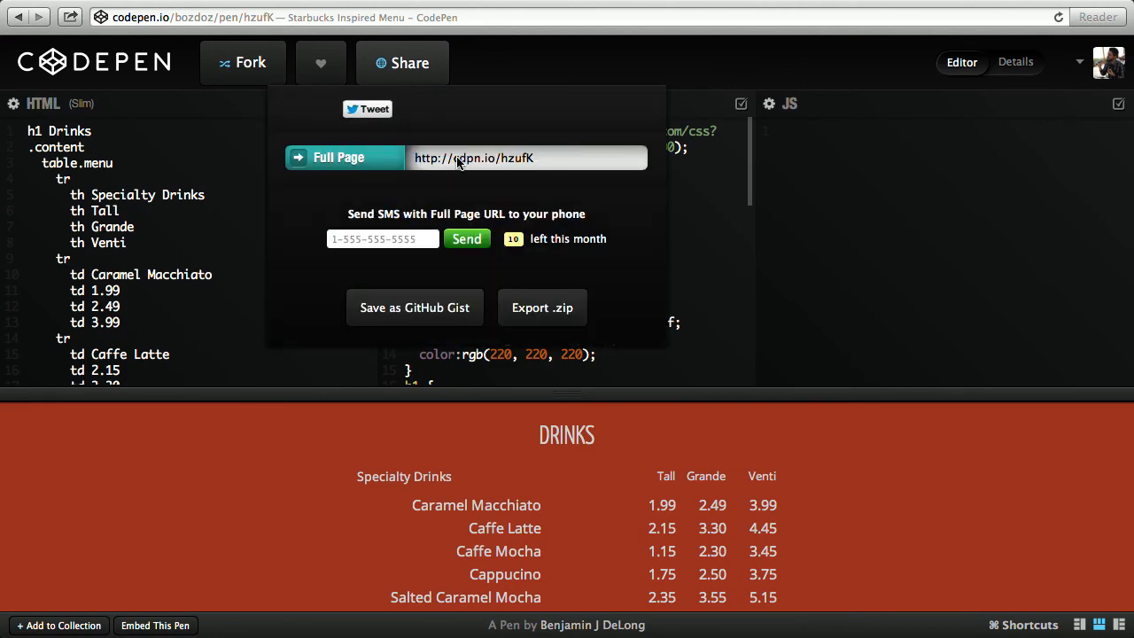
click(415, 308)
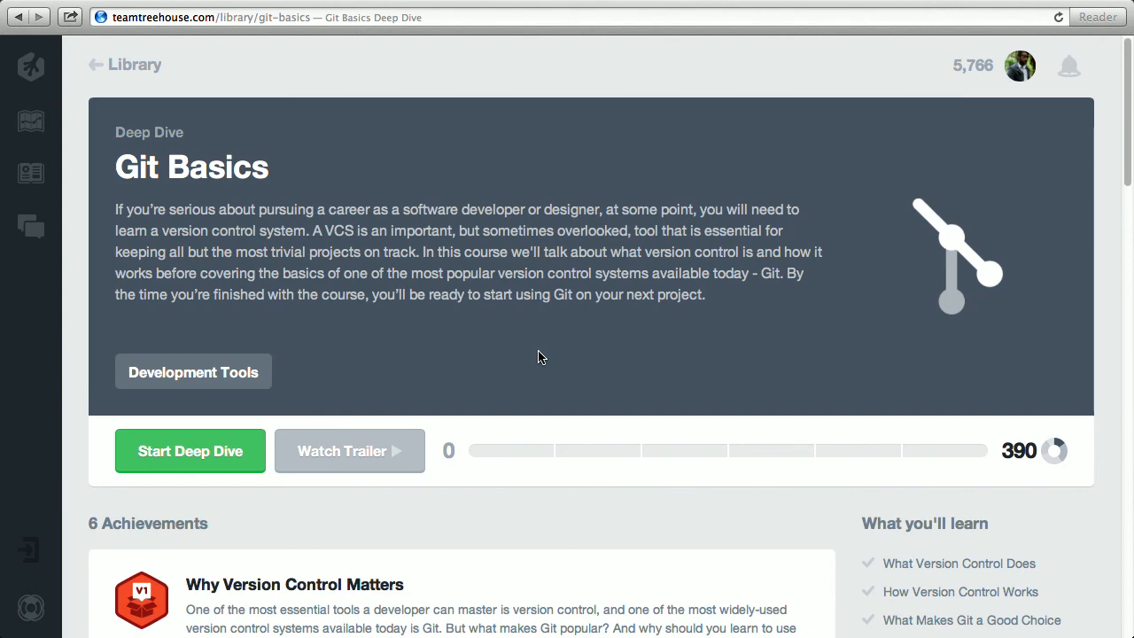
- Start the Git Basics deep dive at the Introduction to Git Basics video
click(190, 452)
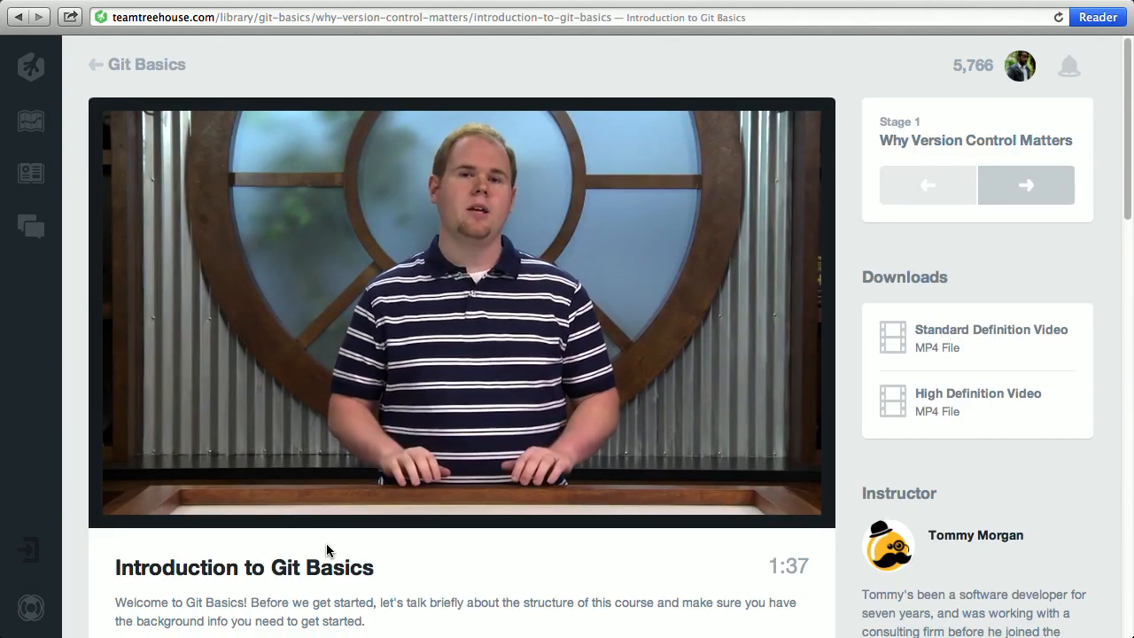